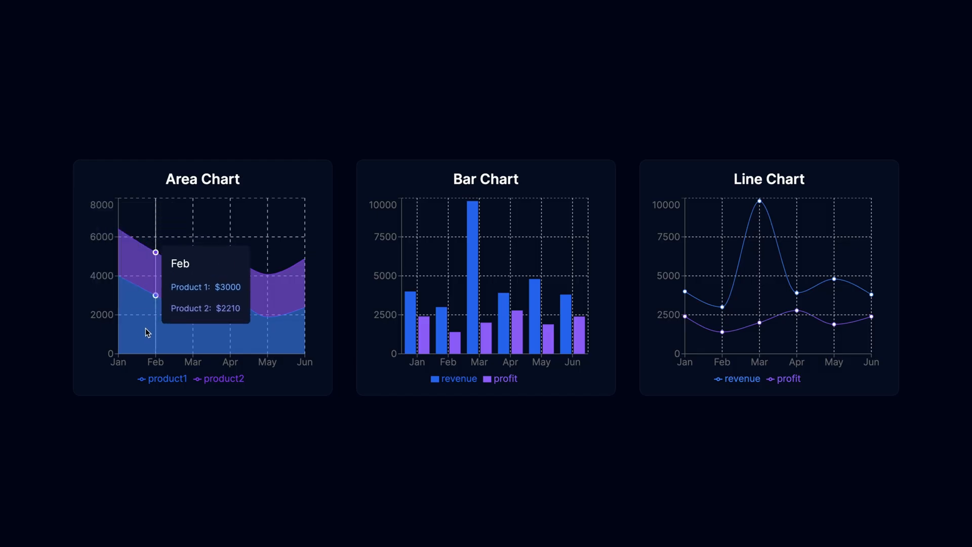
mouse_move(387, 320)
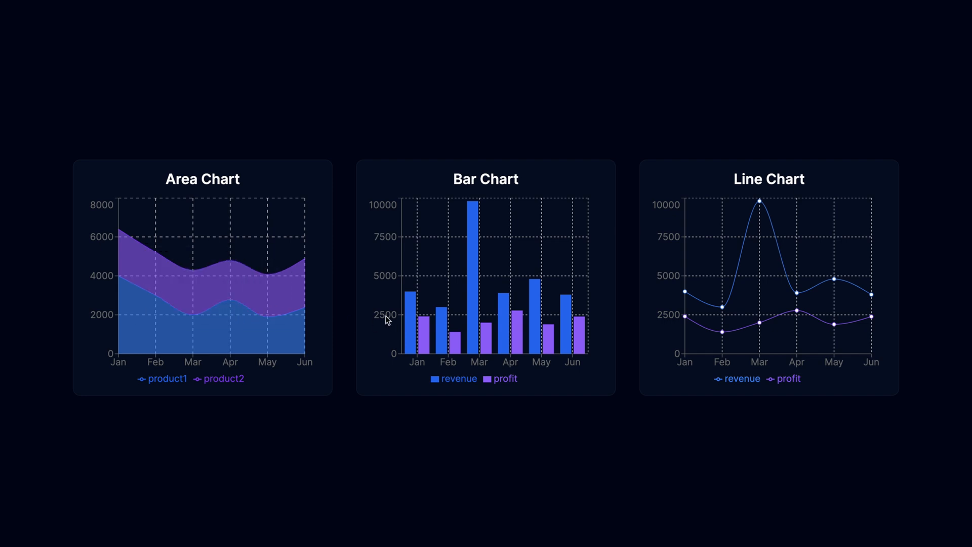
mouse_move(481, 317)
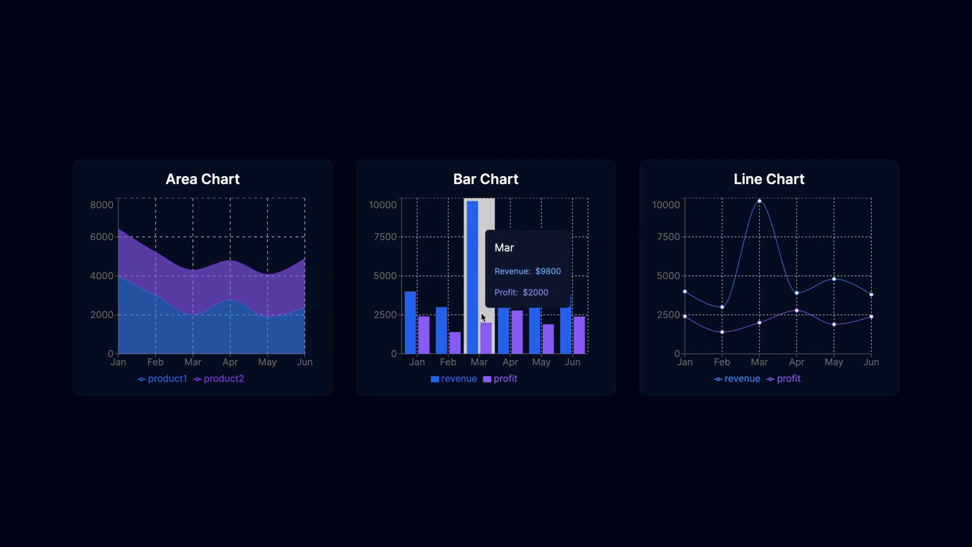
mouse_move(733, 328)
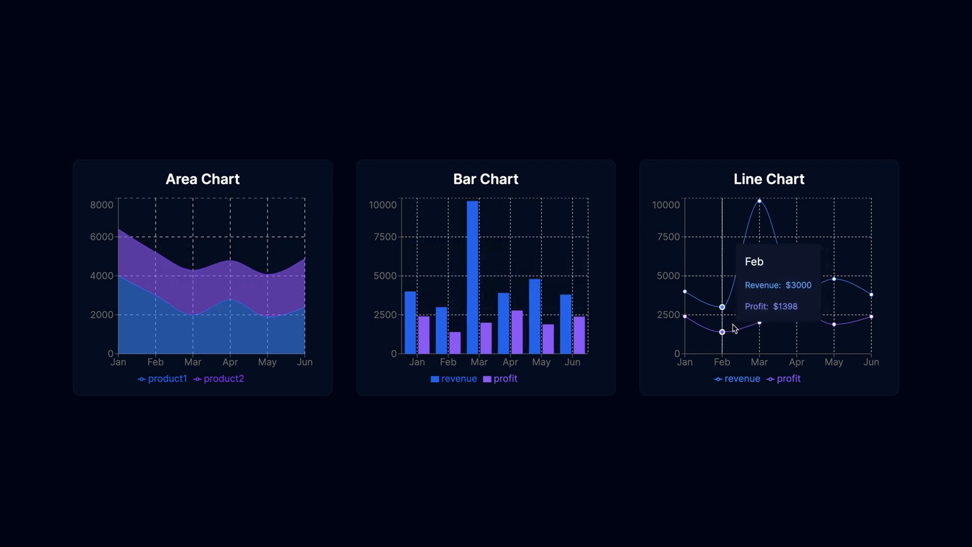
mouse_move(832, 325)
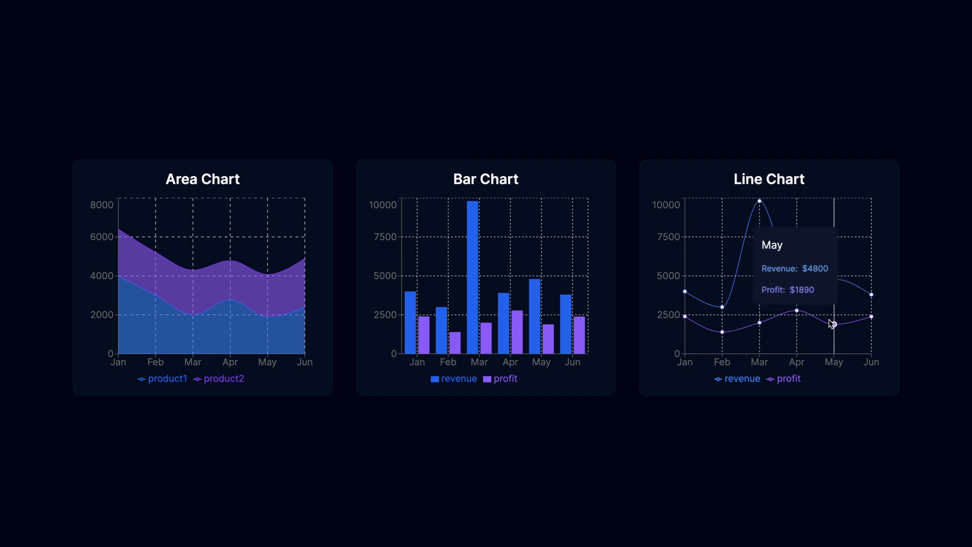
mouse_move(372, 467)
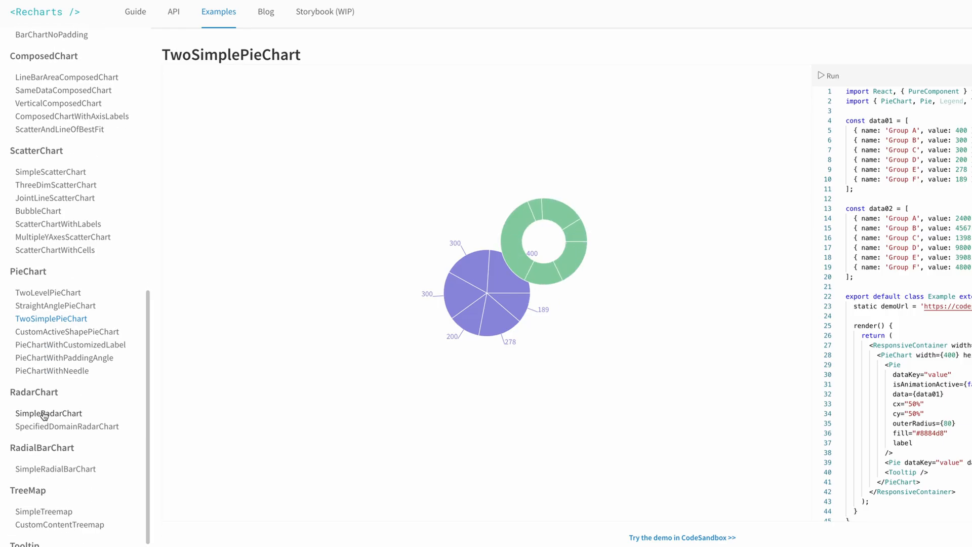
- View the TwoSimplePieChart and SimpleRadialBarChart examples in the Recharts gallery
click(47, 414)
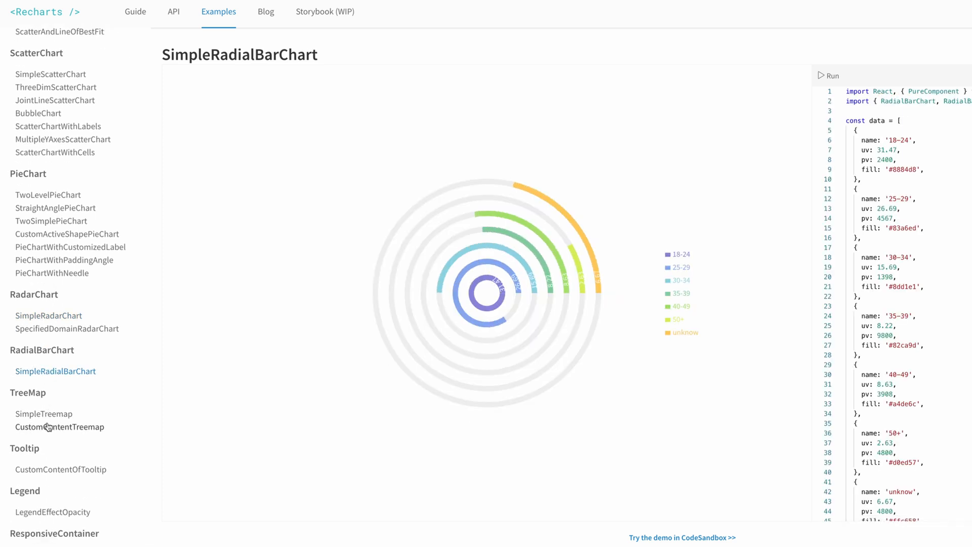
click(59, 427)
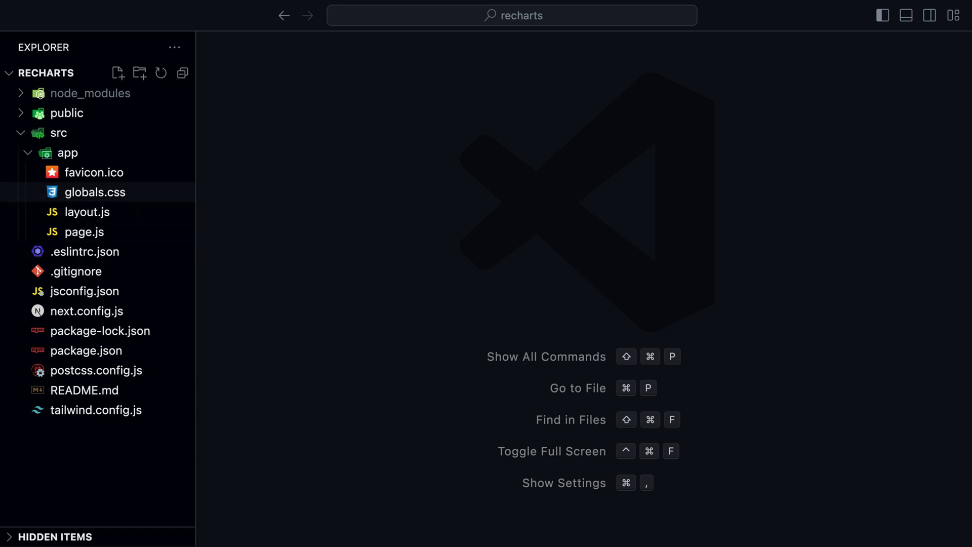
- Review globals.css and layout.js, then bring up page.js for editing
double_click(95, 193)
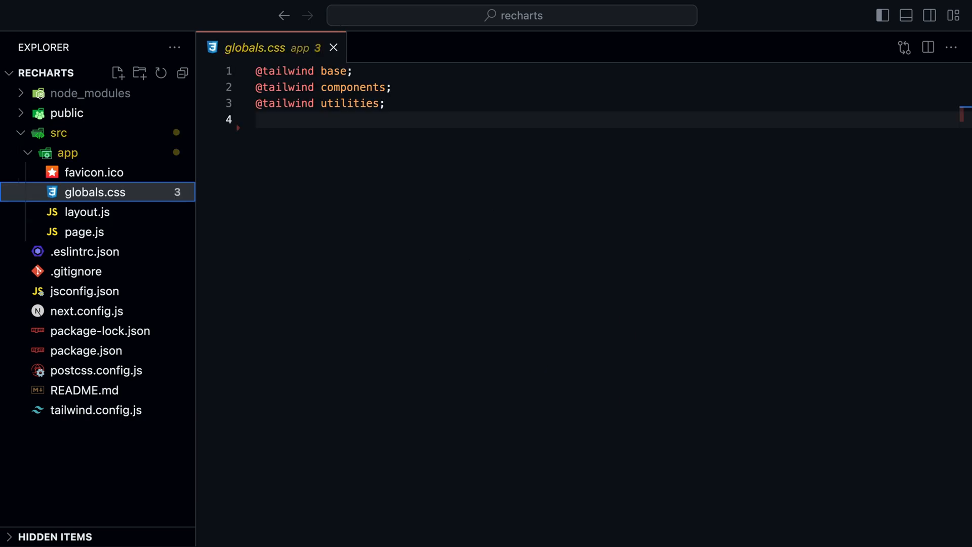
click(87, 212)
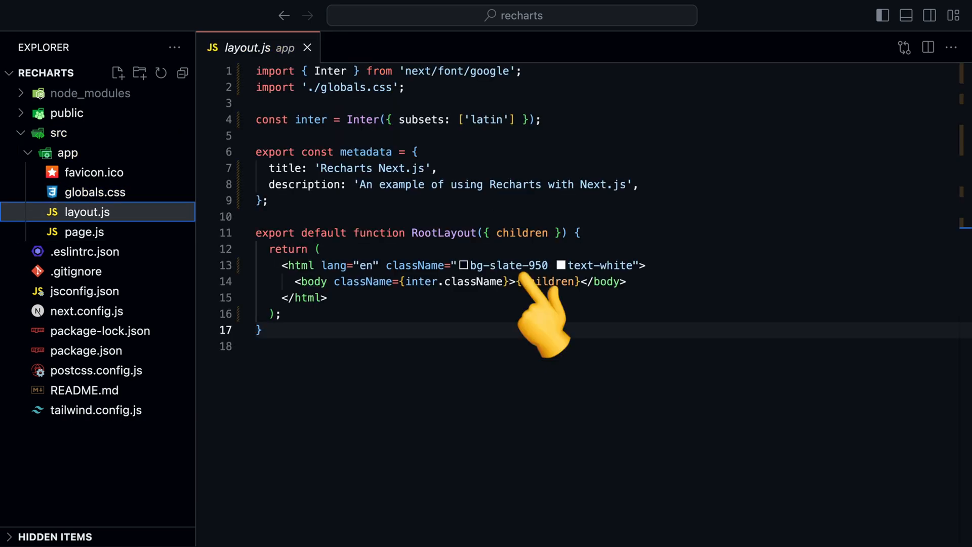
click(84, 232)
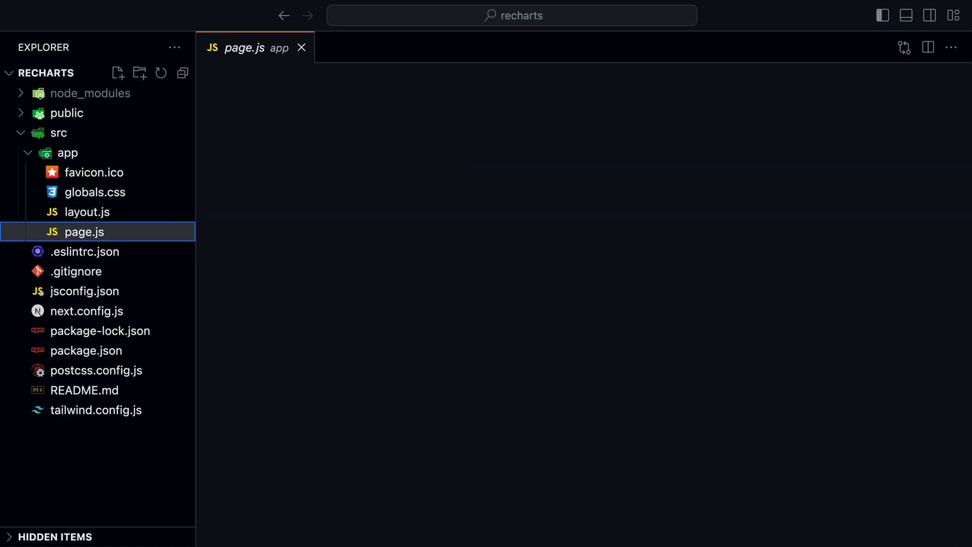
click(84, 232)
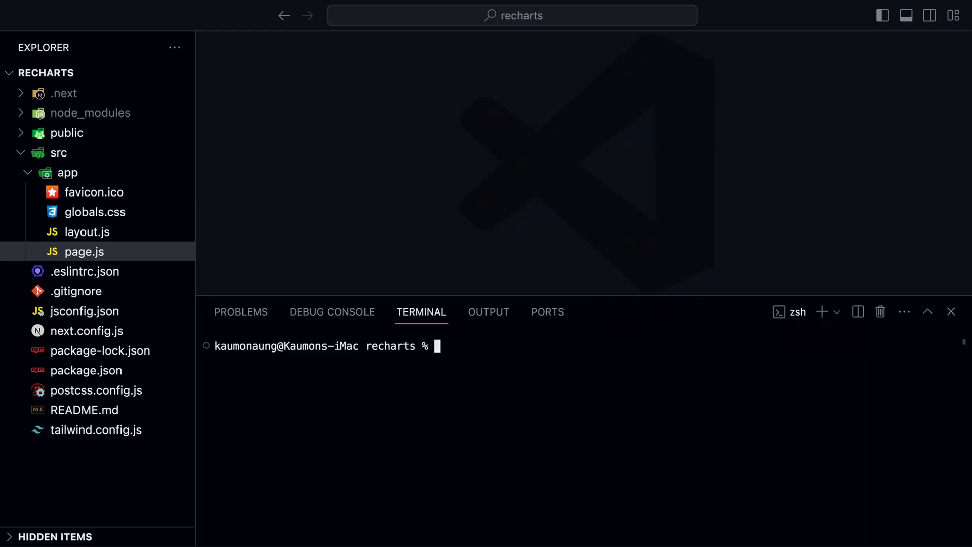
- Install recharts and create components/AreaChart.jsx as a 'use client' placeholder component
text(npm install recharts)
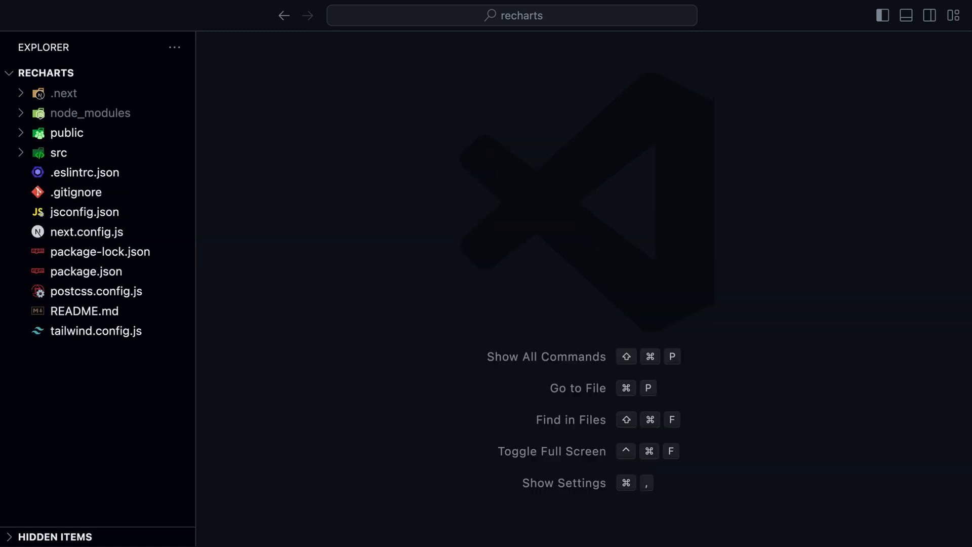
click(58, 152)
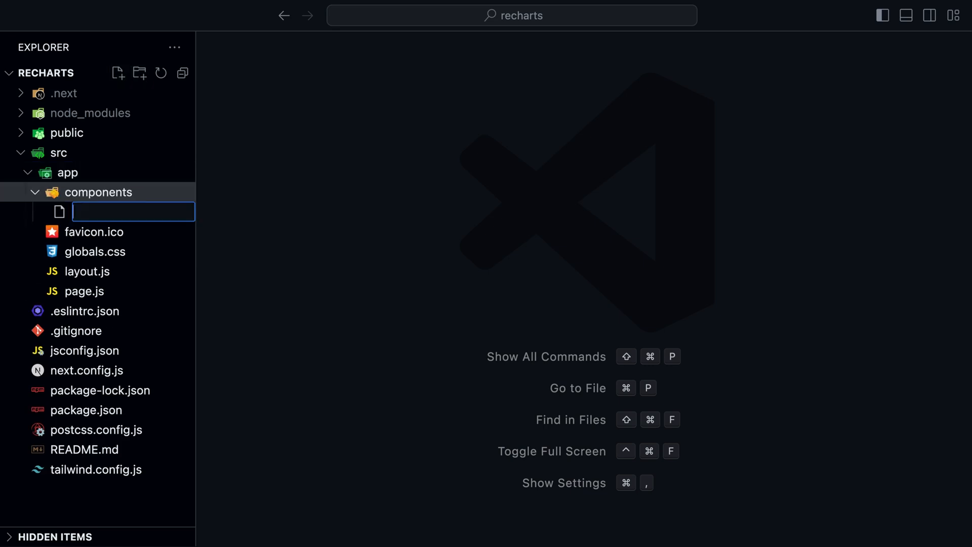
text(AreaChart.jsx)
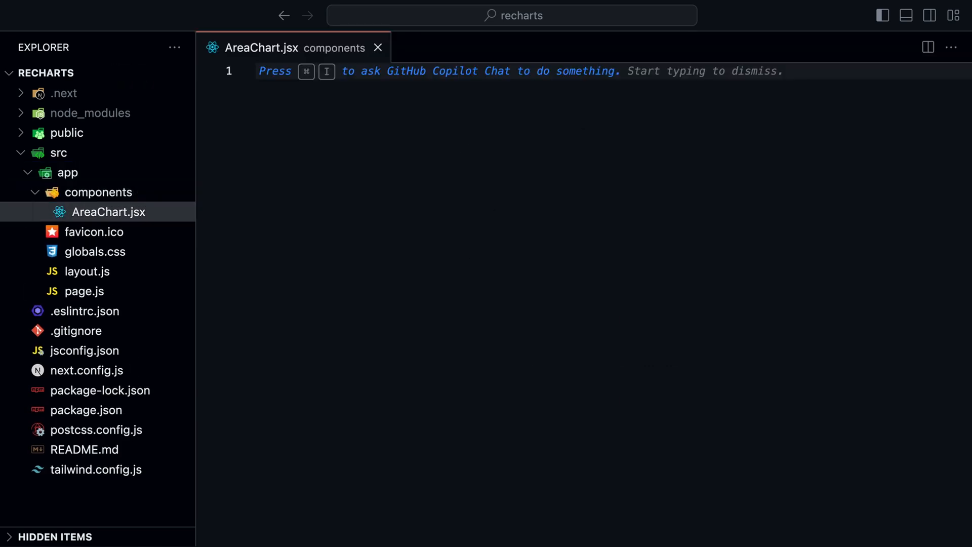
text('use client';)
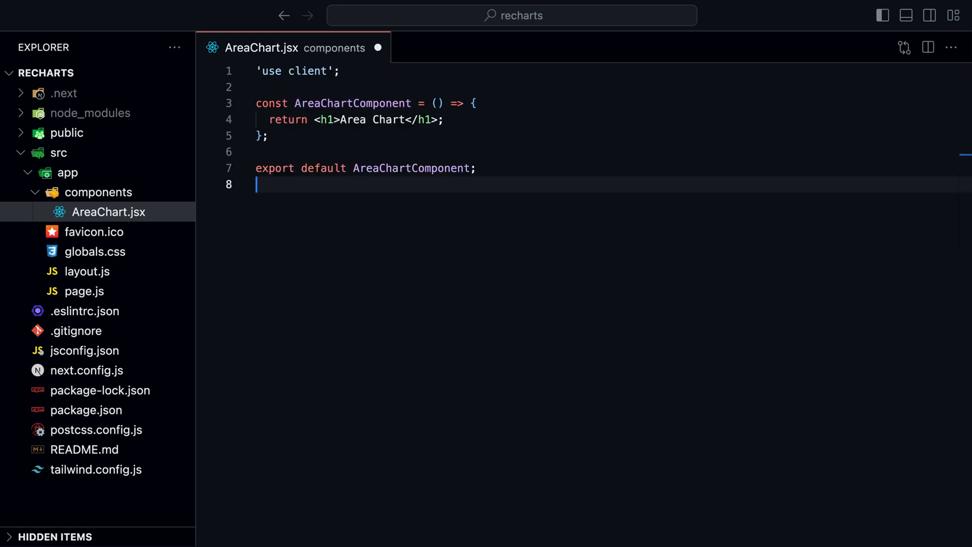
key(Ctrl+s)
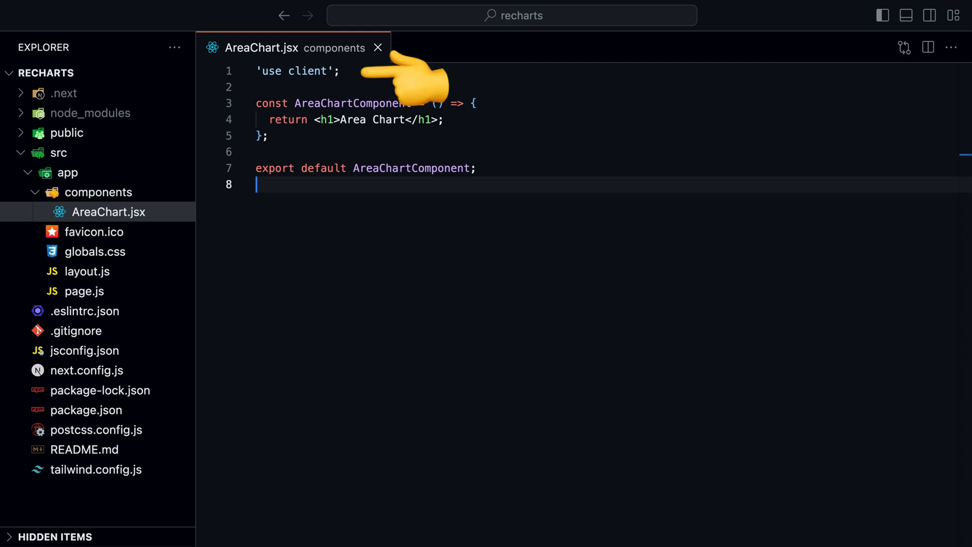
- Render <AreaChart /> in page.js's Area Chart card and return to the component
click(84, 291)
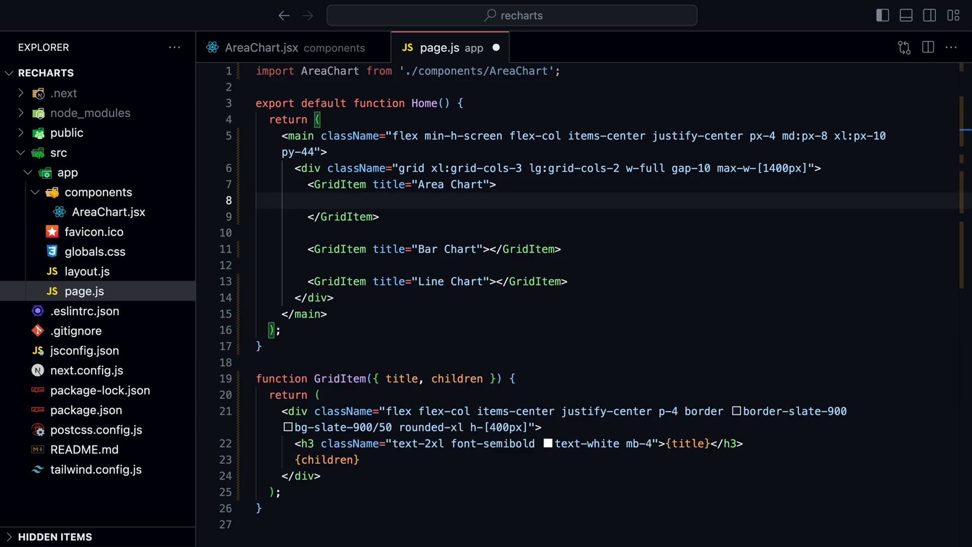
text(<AreaChart />)
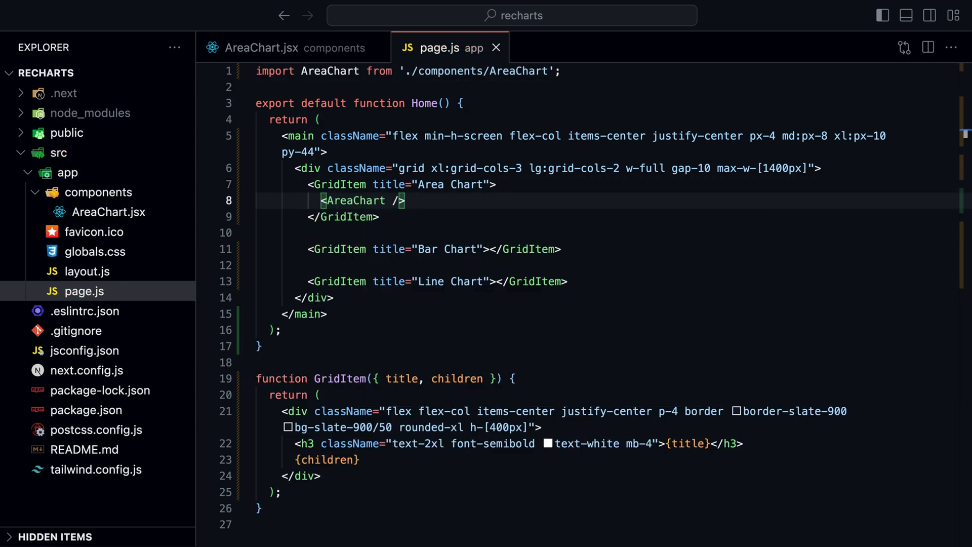
click(260, 47)
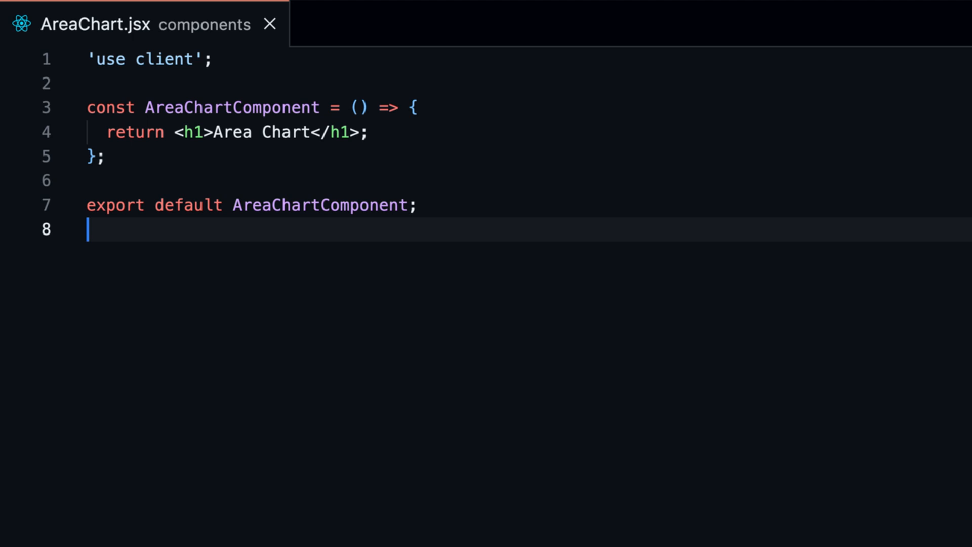
- Import AreaChart and Area from recharts and plot <Area dataKey="product1" /> over productSales
text(import { AreaChart, Area } from 'recharts';)
text(<AreaChart width={500} height={400} data={productSales}></AreaChart>)
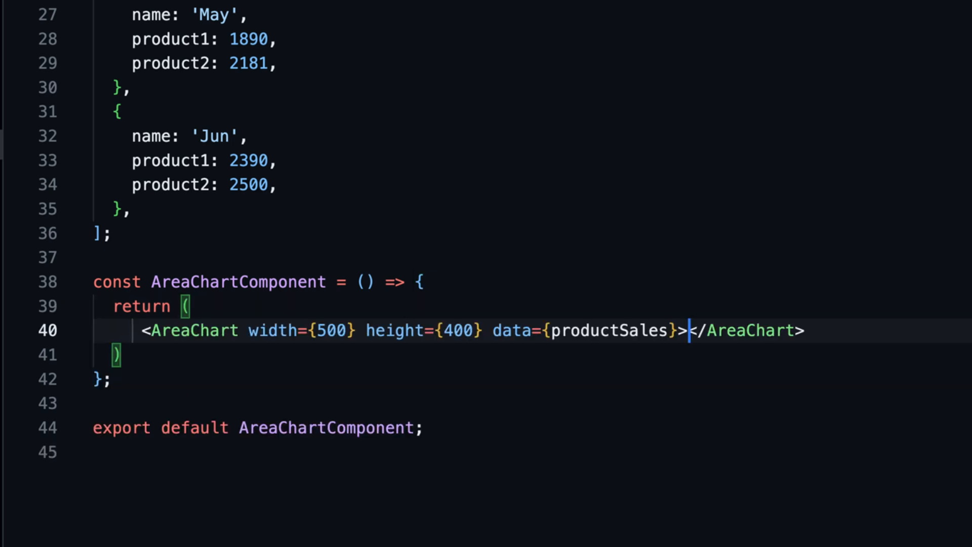
key(Enter)
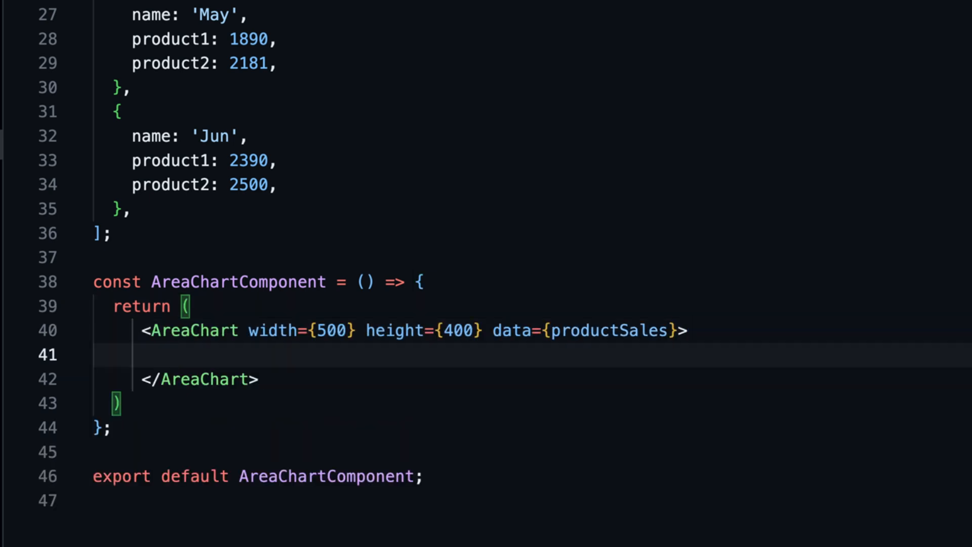
text(<Area dataKey="product1" />)
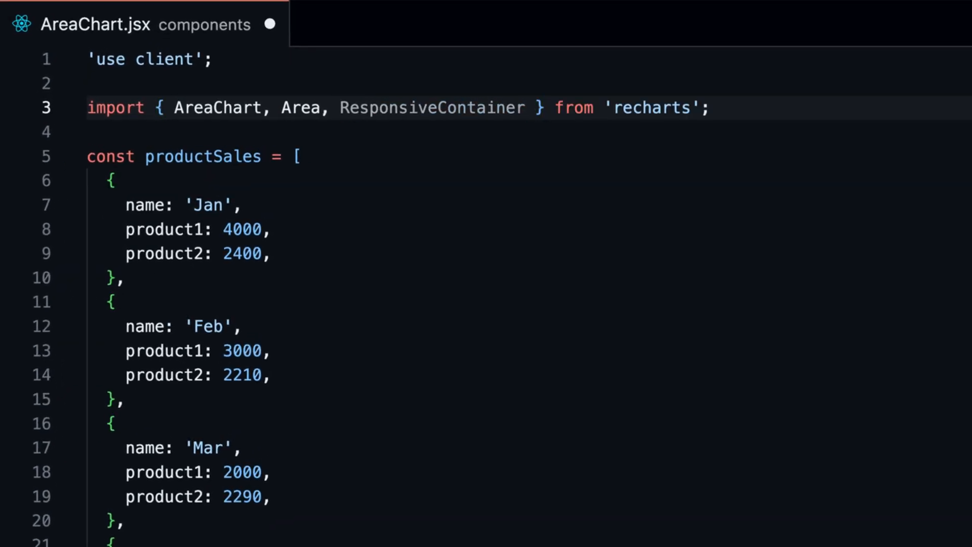
- Wrap the chart in a 100% ResponsiveContainer and make product1 a monotone area stroked #2563eb
scroll(down, 3)
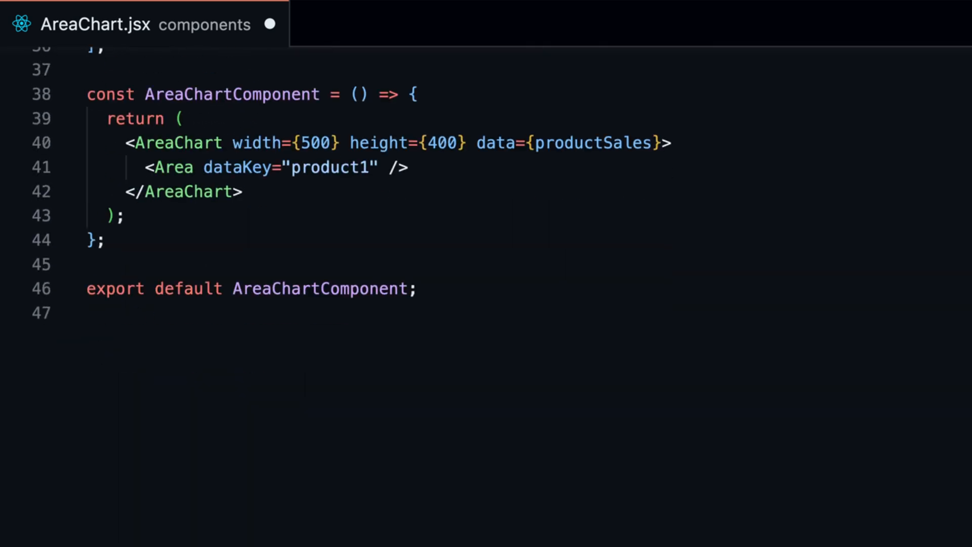
text(<ResponsiveContainer width="100%" height="100%">)
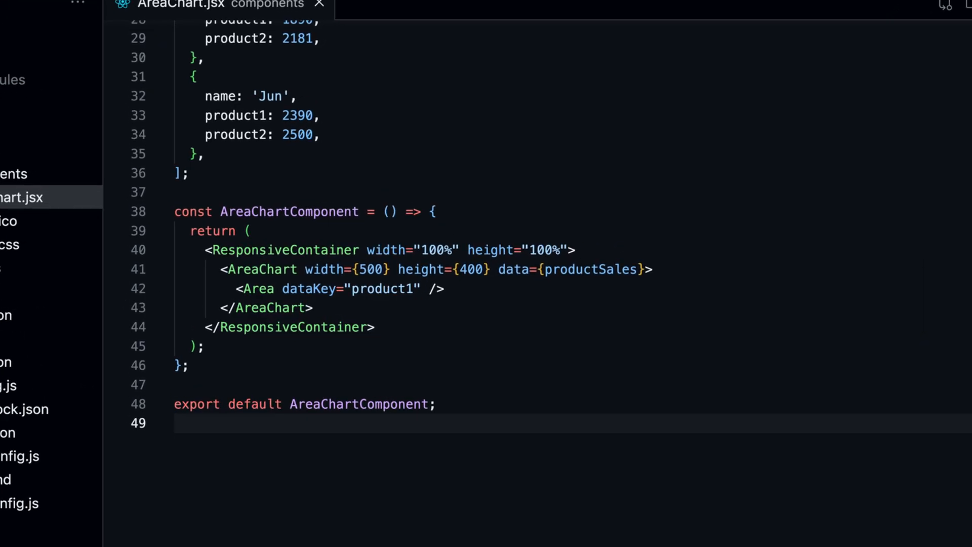
text(type="monotone")
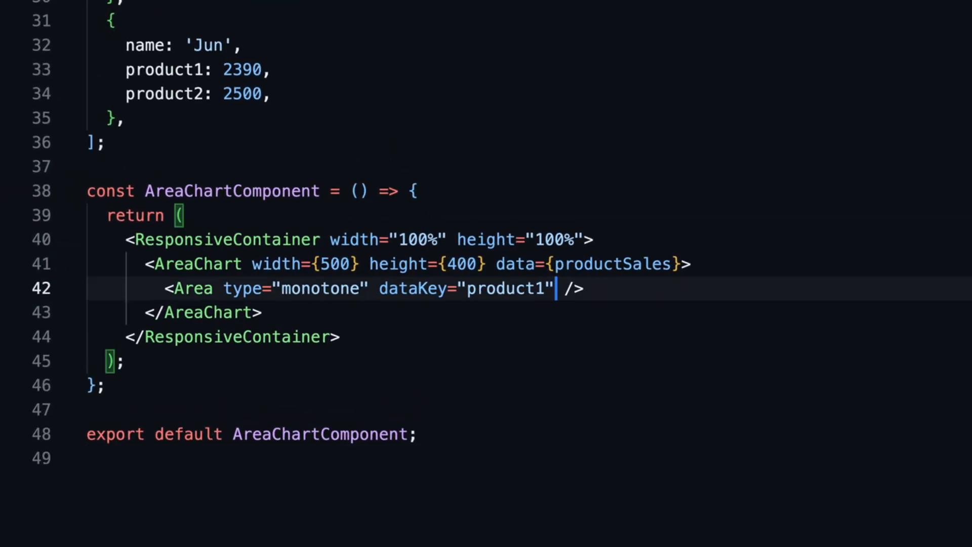
text(stroke="#2563eb")
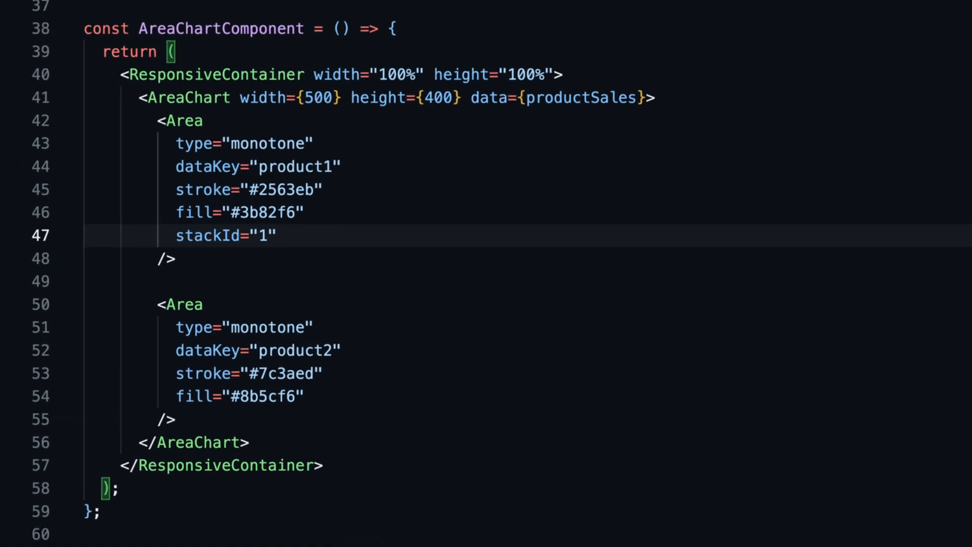
- Give the product2 Area stackId="1" so both areas stack together
text(stackId="1")
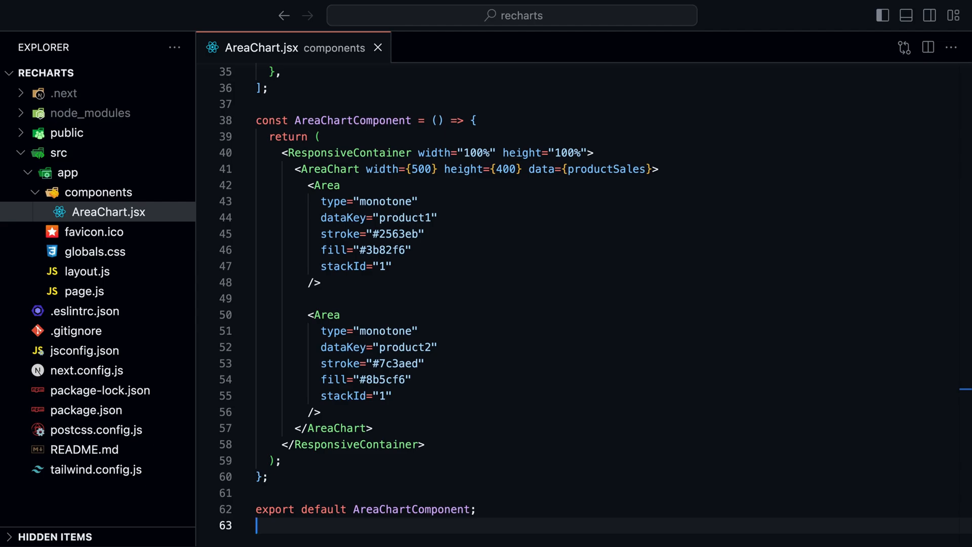
- Set the CartesianGrid to strokeDasharray="5 5" and review the chart data
scroll(up, 3)
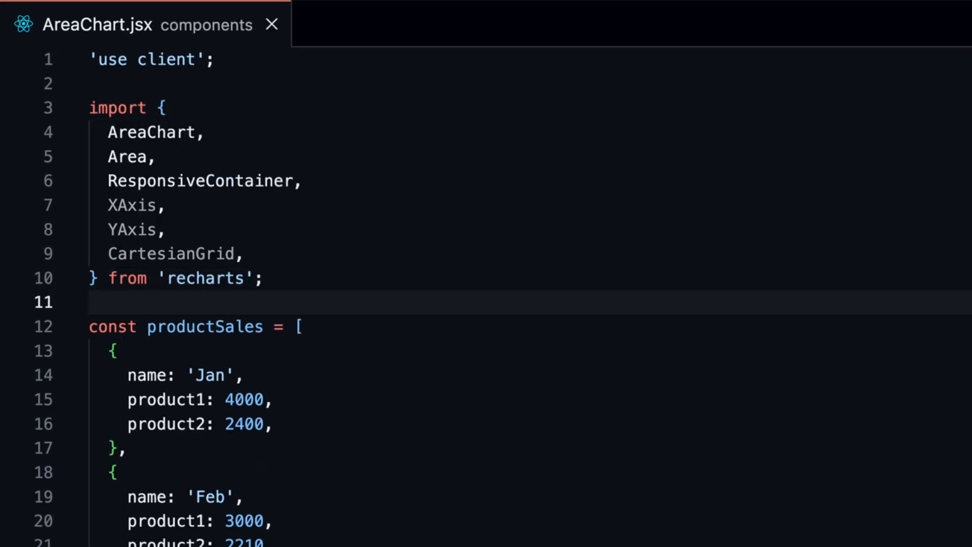
scroll(down, 3)
text(<CartesianGrid  />)
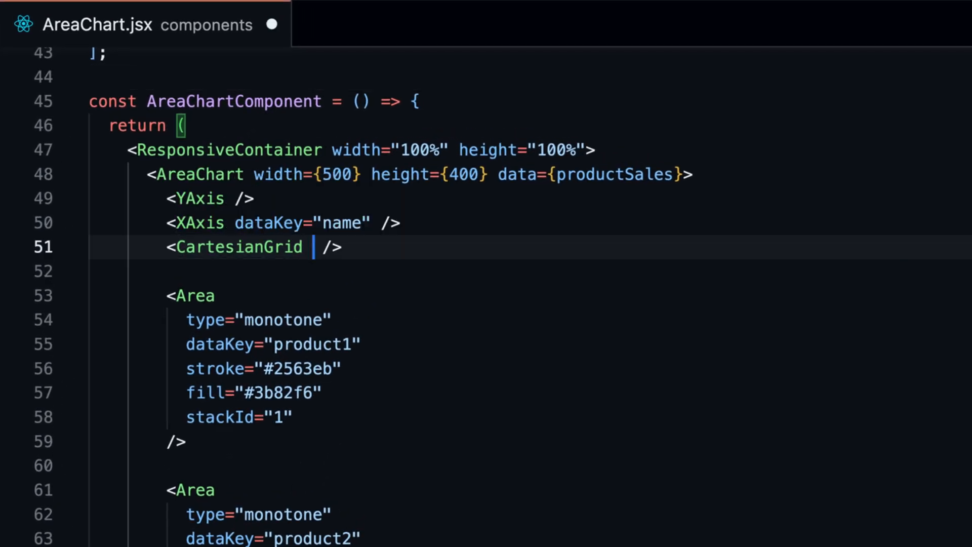
text(strokeDasharray="5 5")
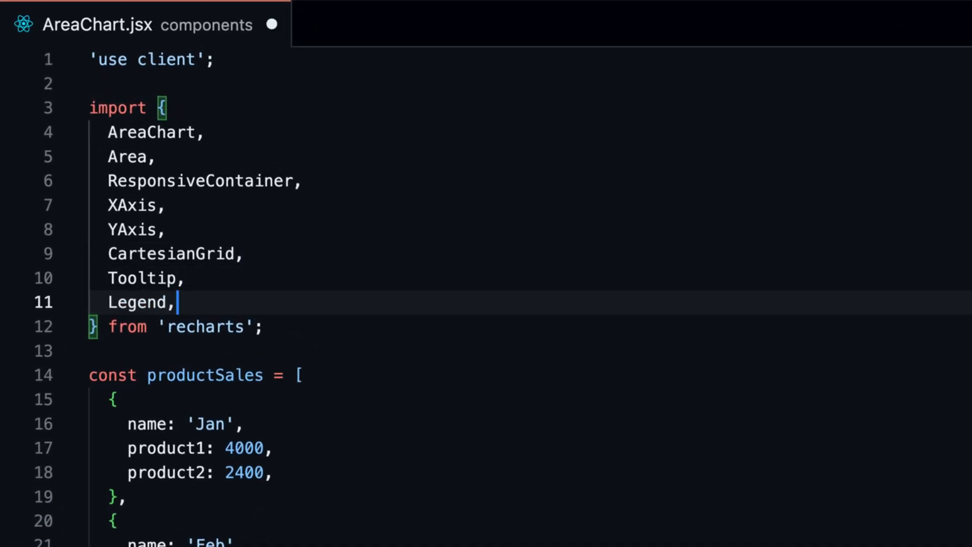
scroll(down, 3)
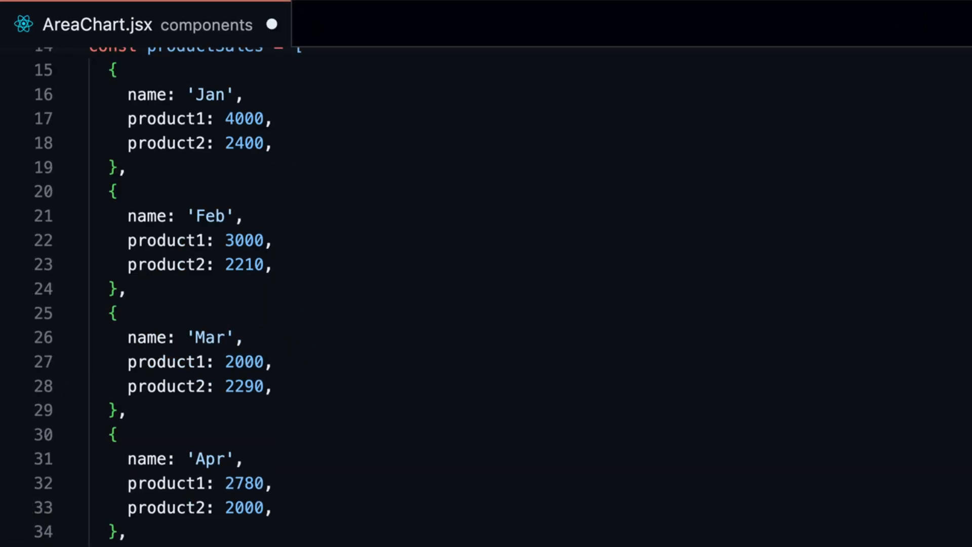
scroll(down, 3)
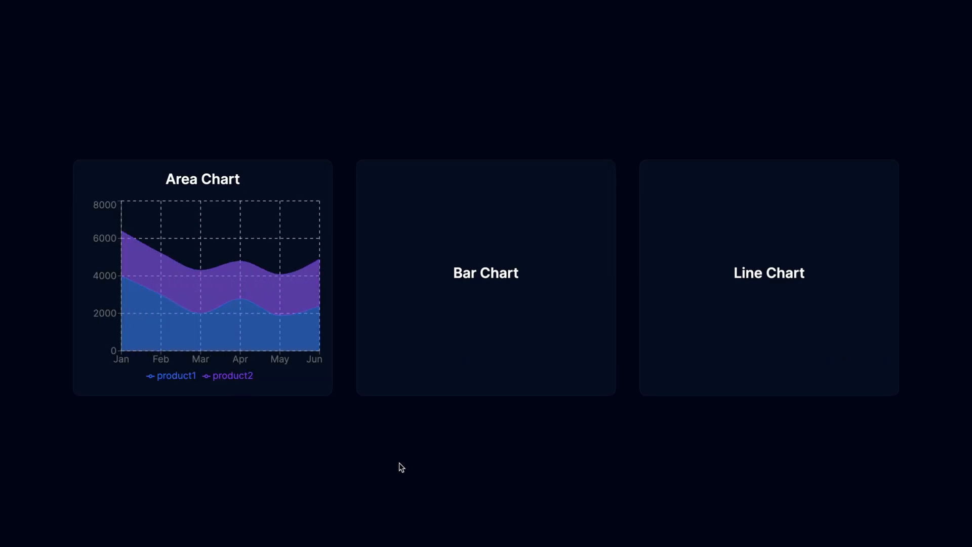
mouse_move(161, 314)
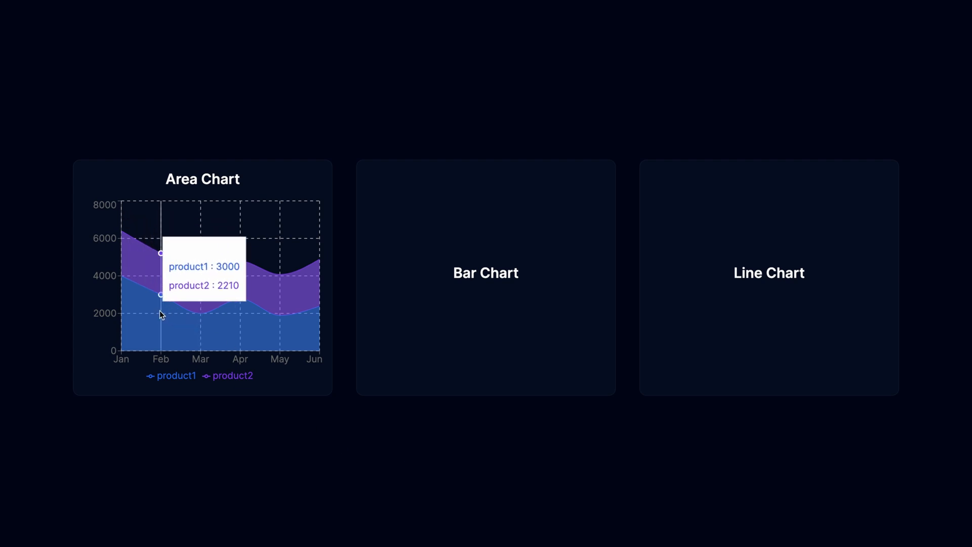
mouse_move(200, 316)
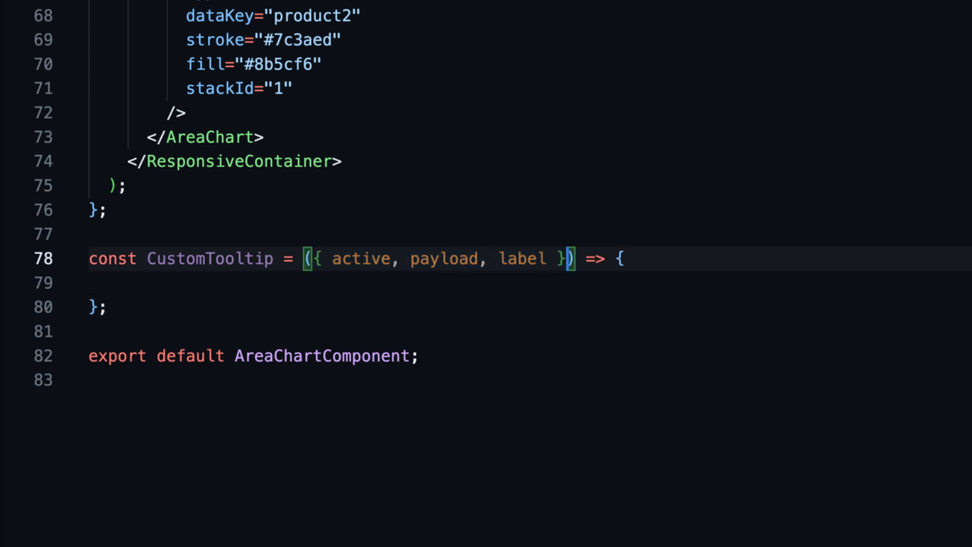
- Write CustomTooltip returning the month label and payload values when active, and set it as Tooltip content
text(if () {)
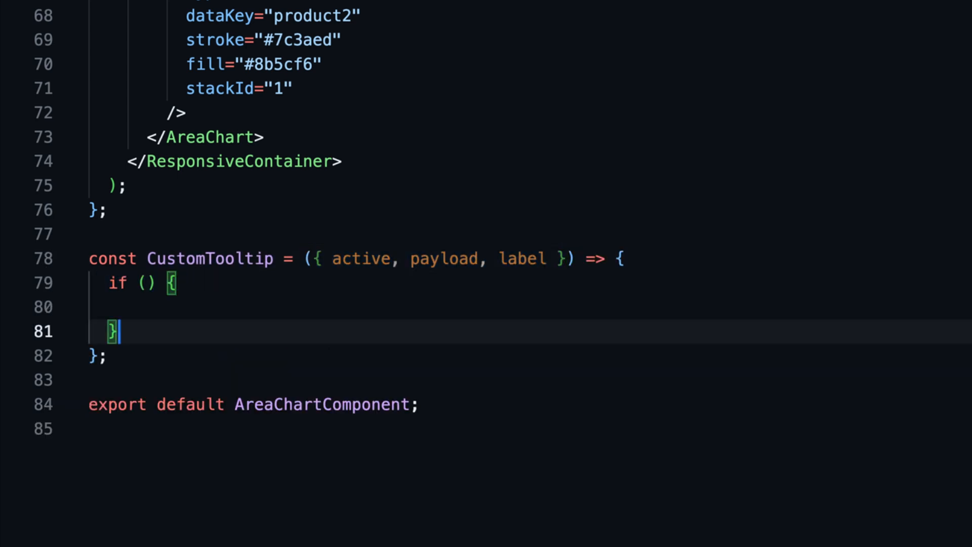
text(active && payload && payload.length)
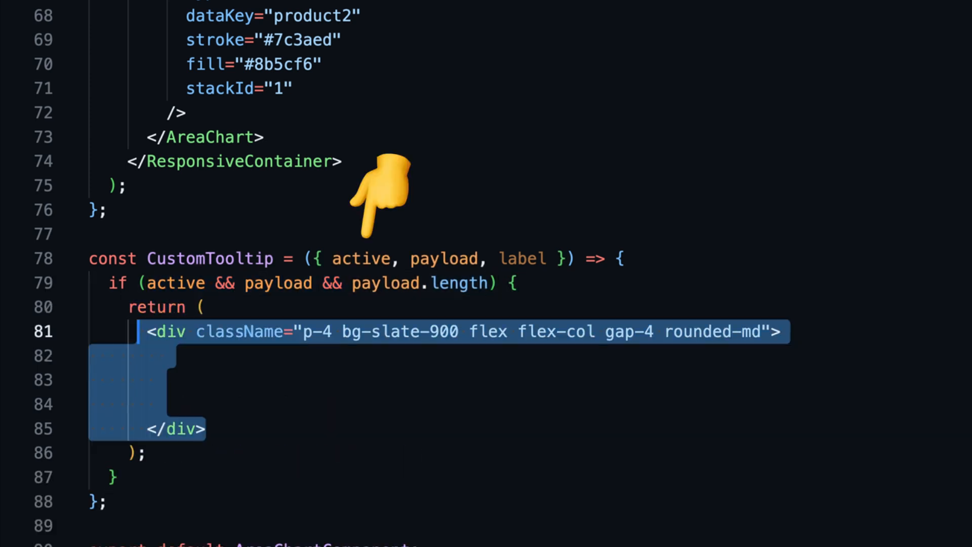
text(<p className="text-medium text-lg">{label}</p>)
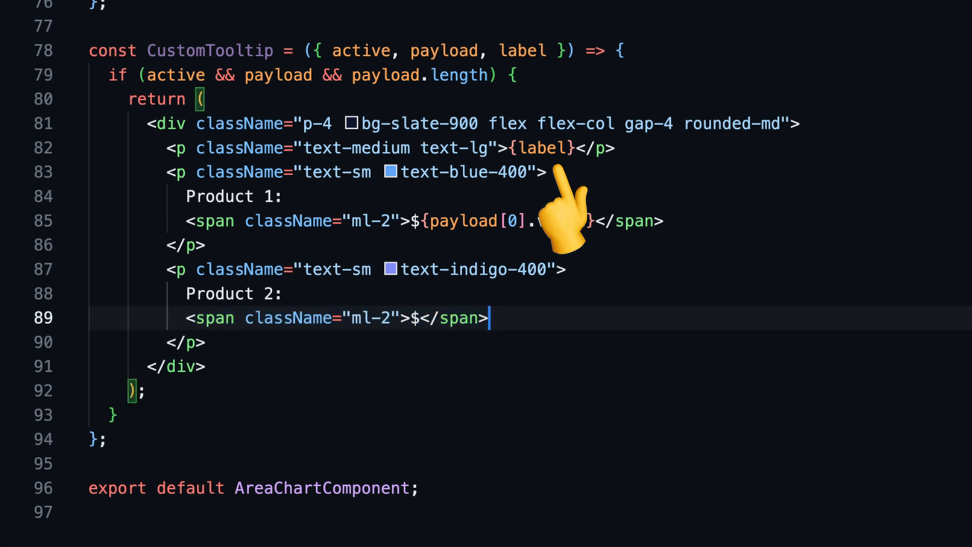
text({payload[1].value})
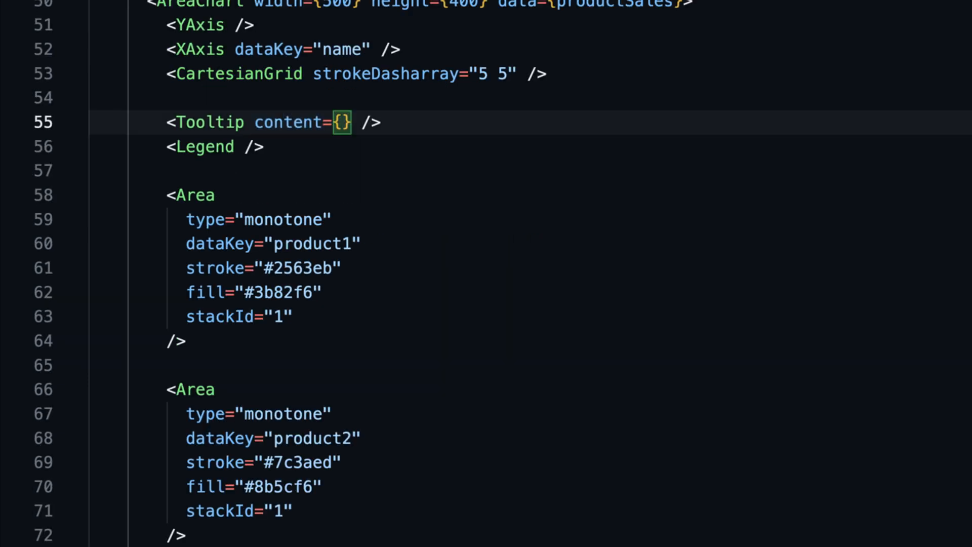
text(<CustomTooltip />)
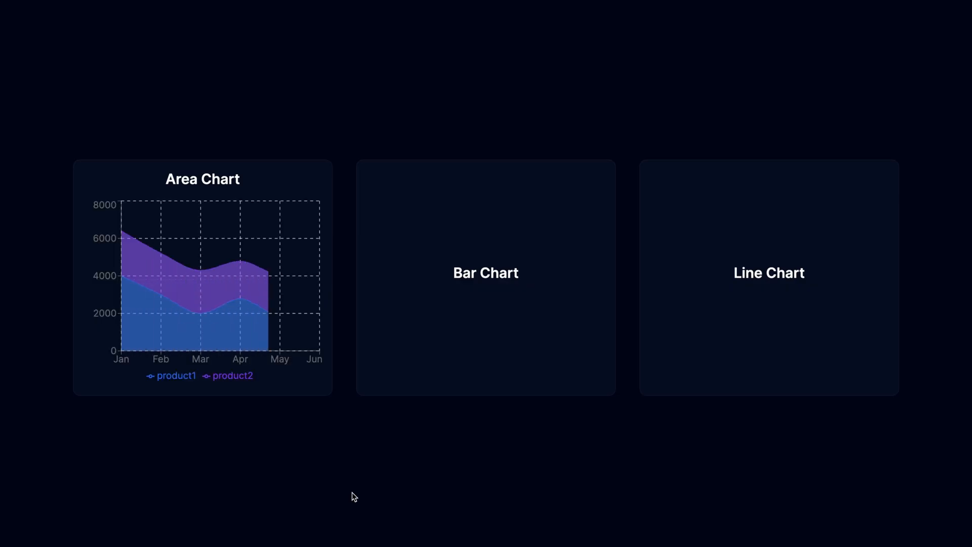
mouse_move(162, 330)
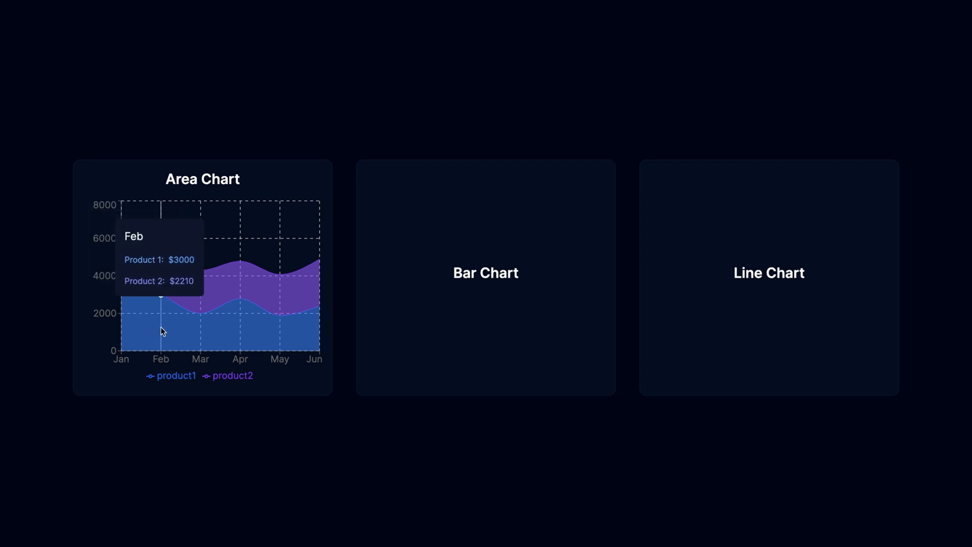
mouse_move(270, 322)
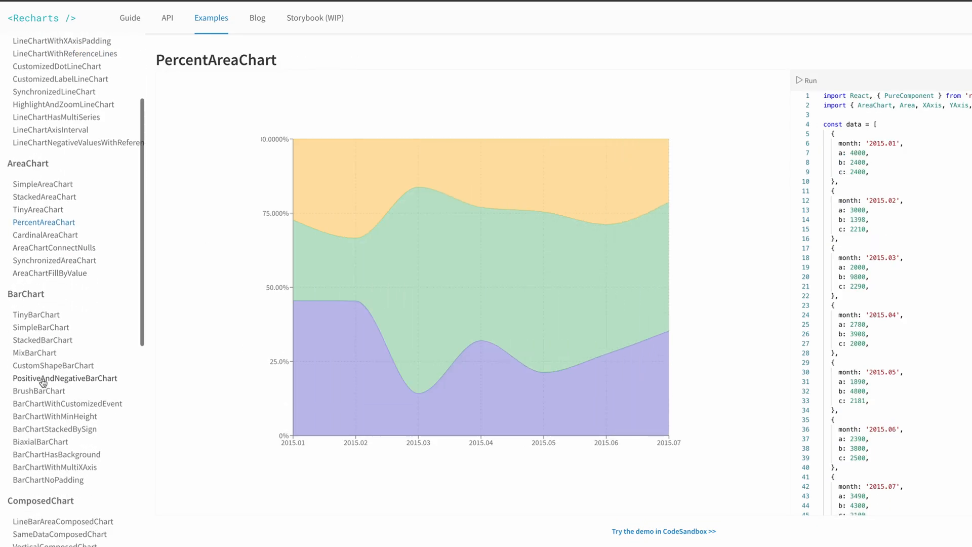
- View the PercentAreaChart and SimpleRadarChart examples in the Recharts sidebar
click(35, 426)
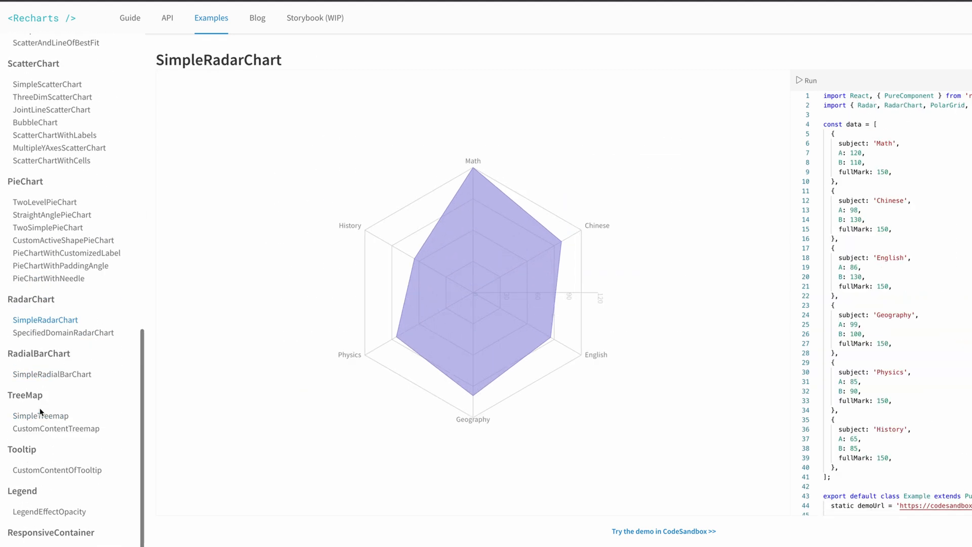
click(56, 429)
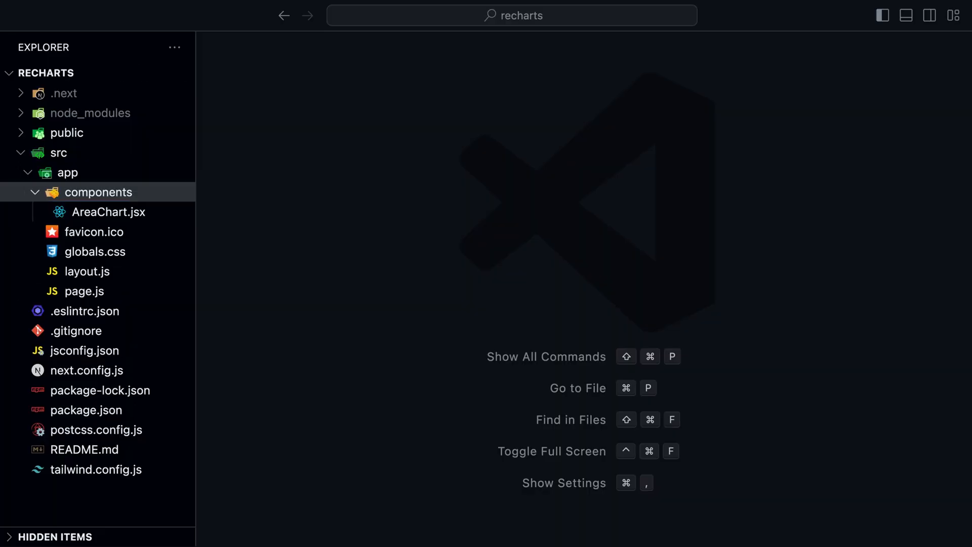
- Create a new BarChart.jsx file in the components folder
click(119, 72)
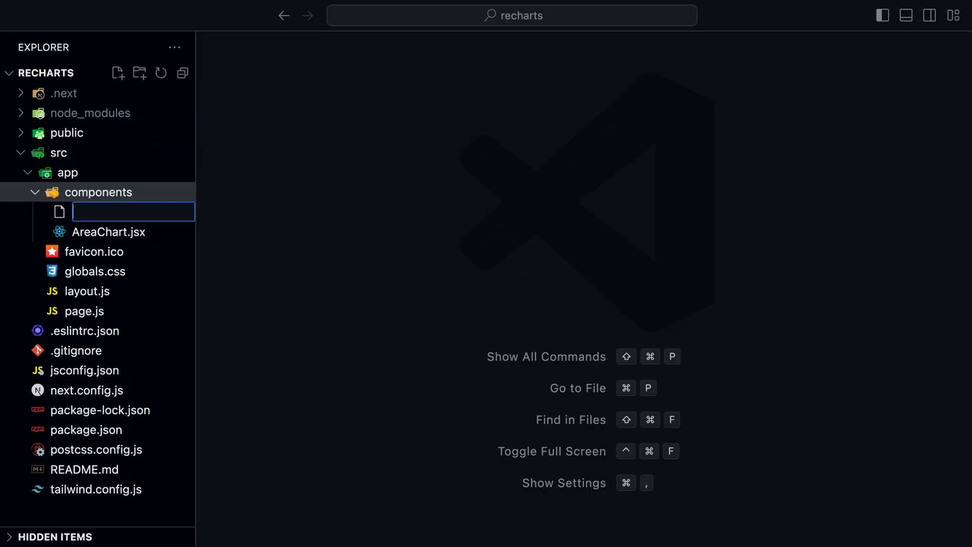
text(BarChart.jsx)
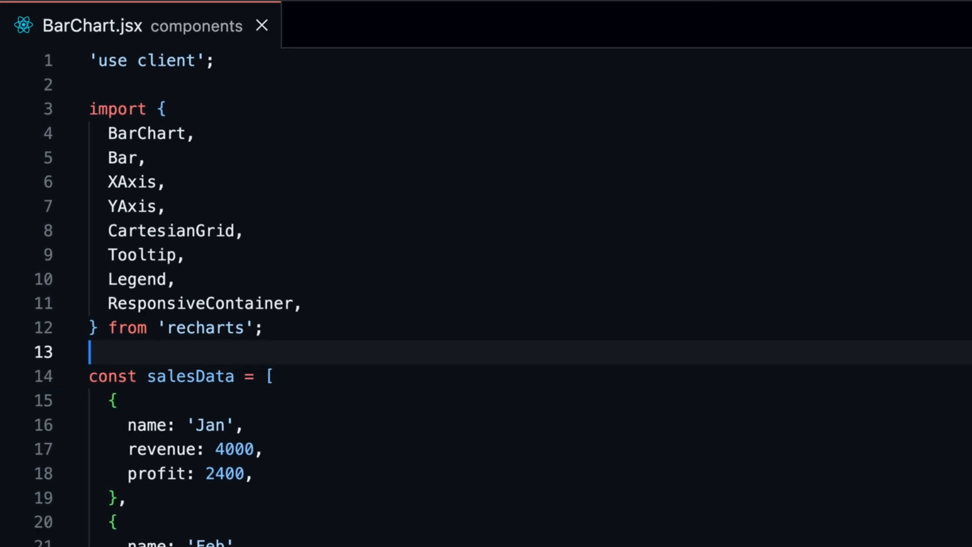
- Review the revenue and profit Bar definitions, then add <BarChart /> to page.js
scroll(down, 3)
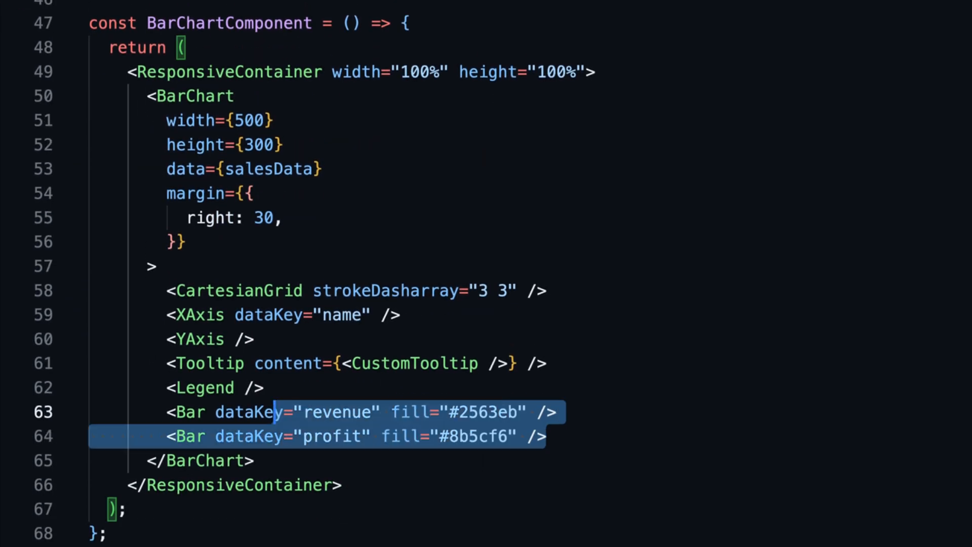
click(161, 265)
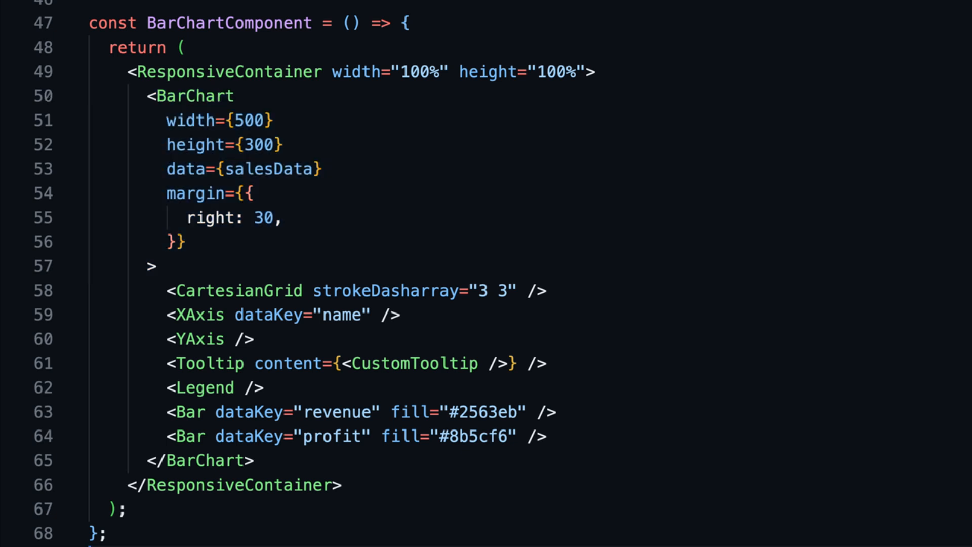
scroll(down, 3)
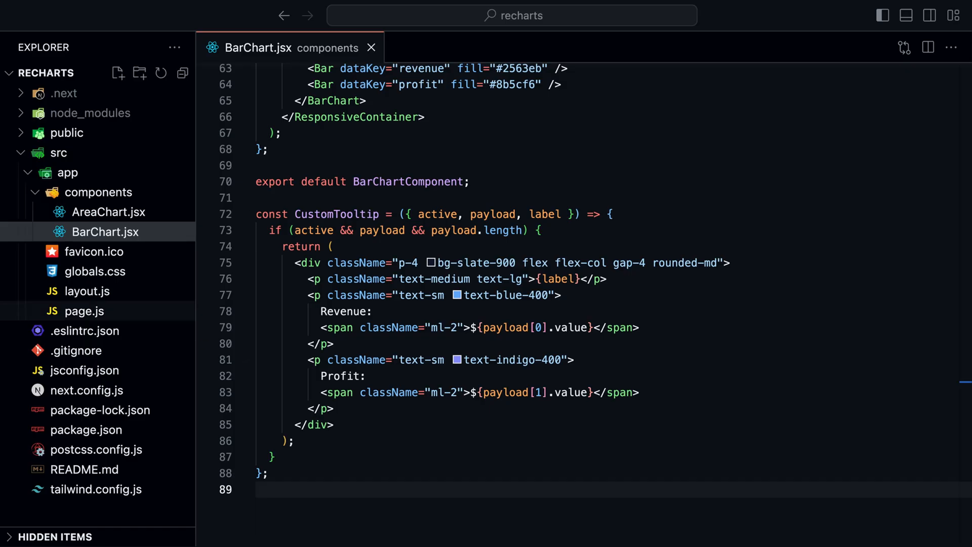
click(84, 311)
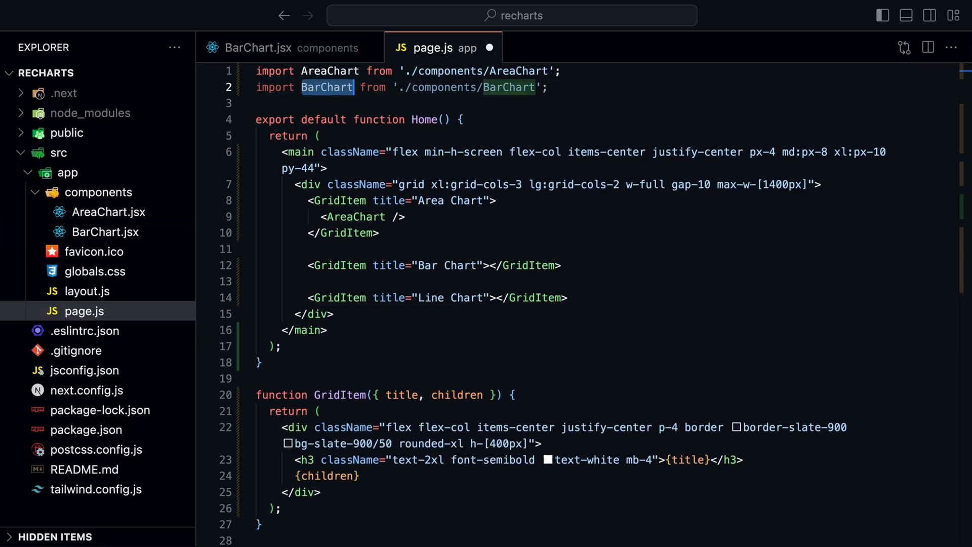
text(<BarChart />)
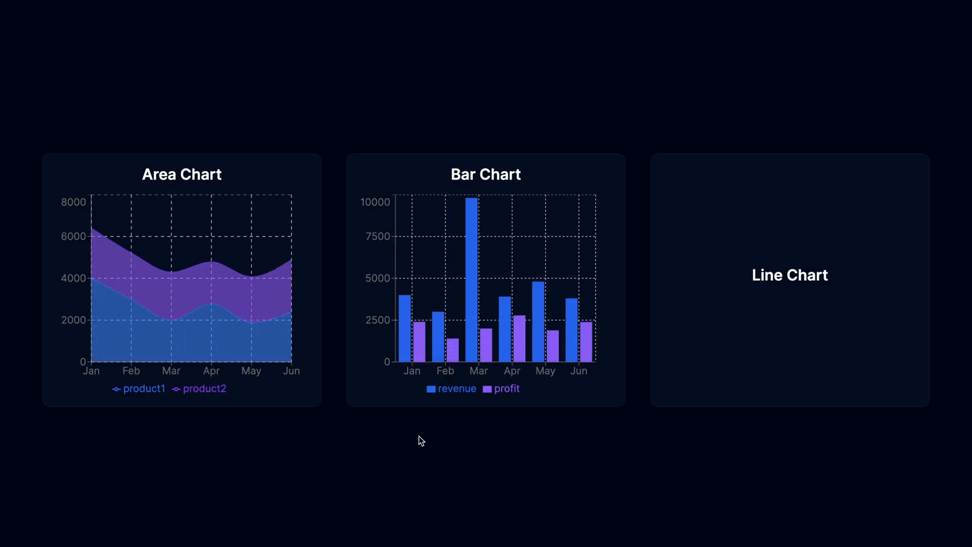
mouse_move(474, 345)
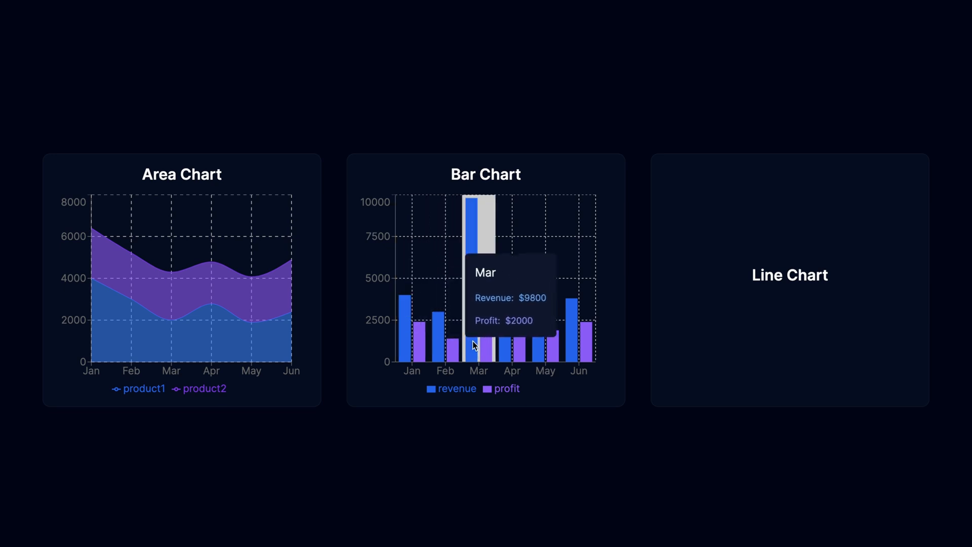
mouse_move(582, 469)
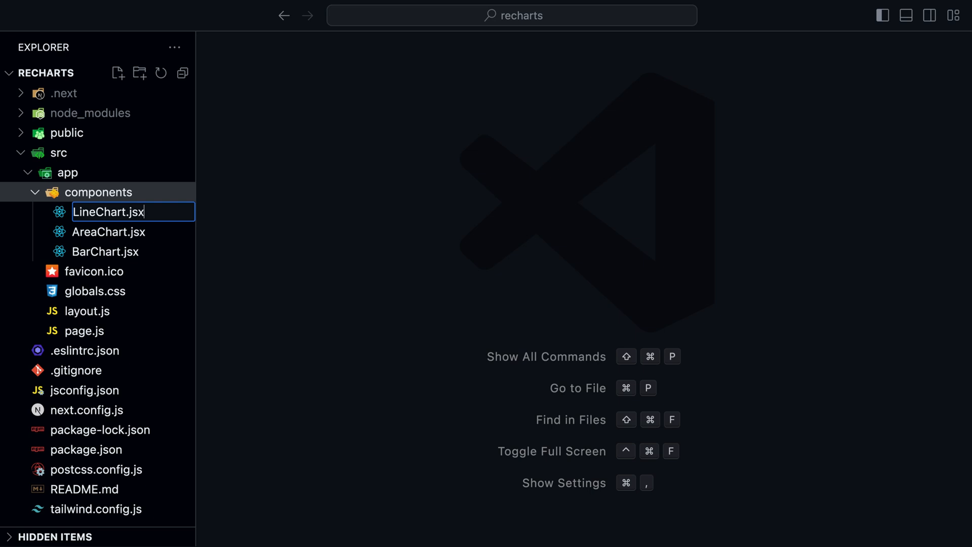
- Confirm the new components file name LineChart.jsx
key(Enter)
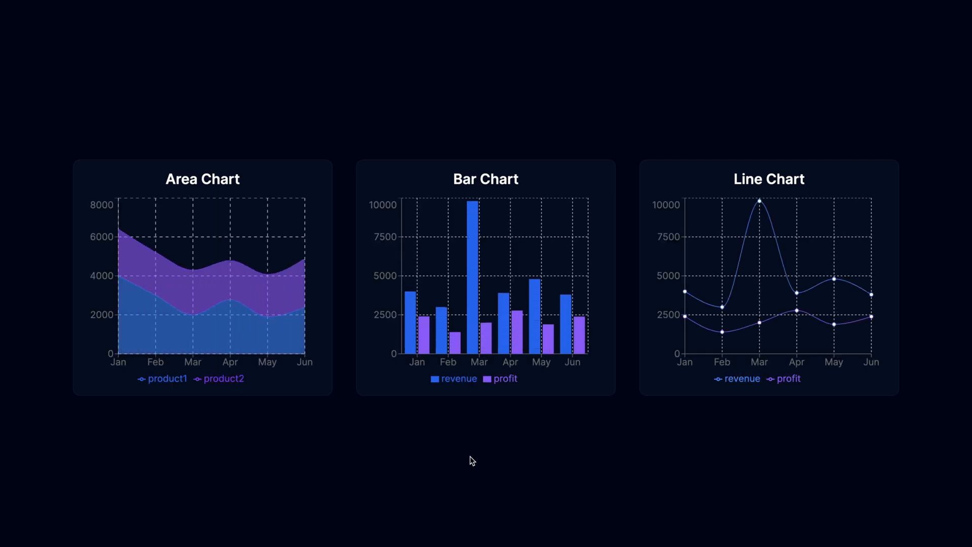
mouse_move(671, 364)
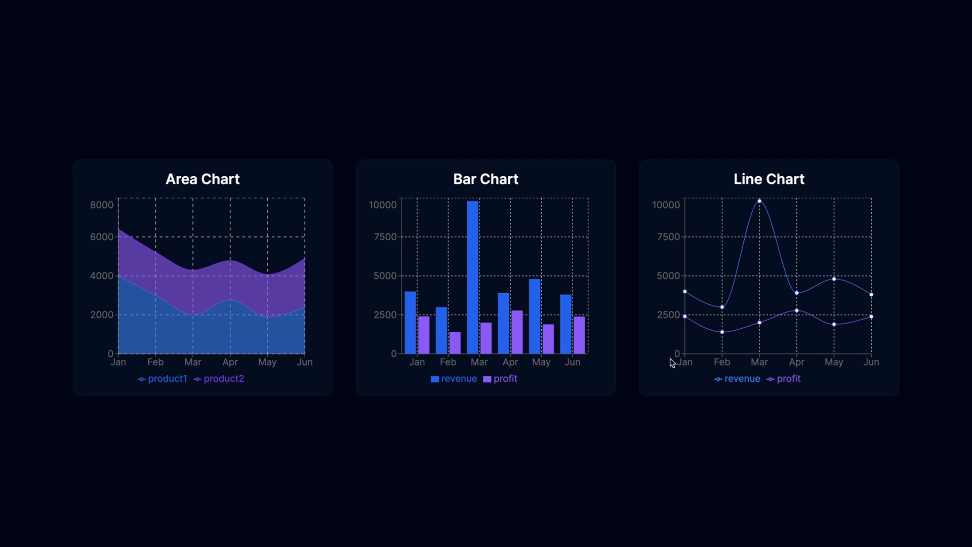
mouse_move(721, 331)
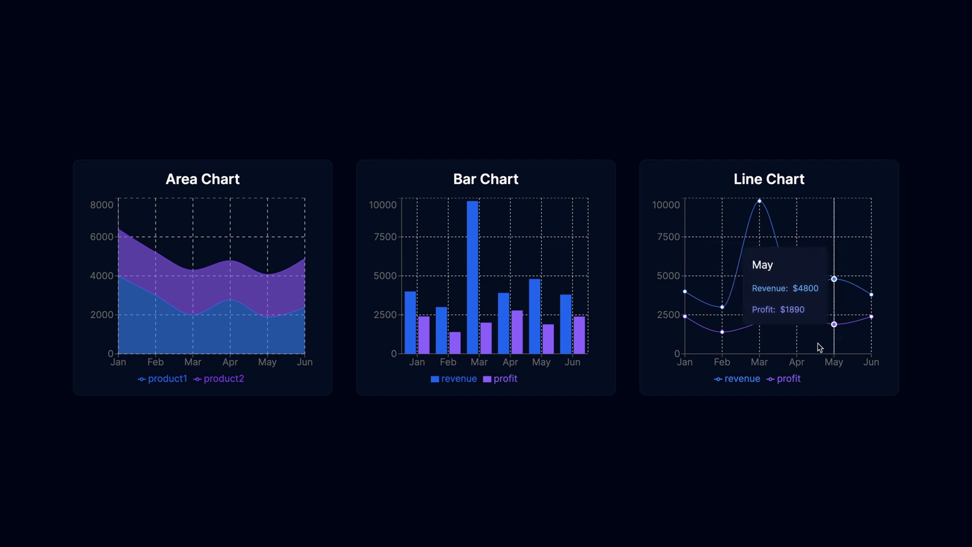
mouse_move(474, 509)
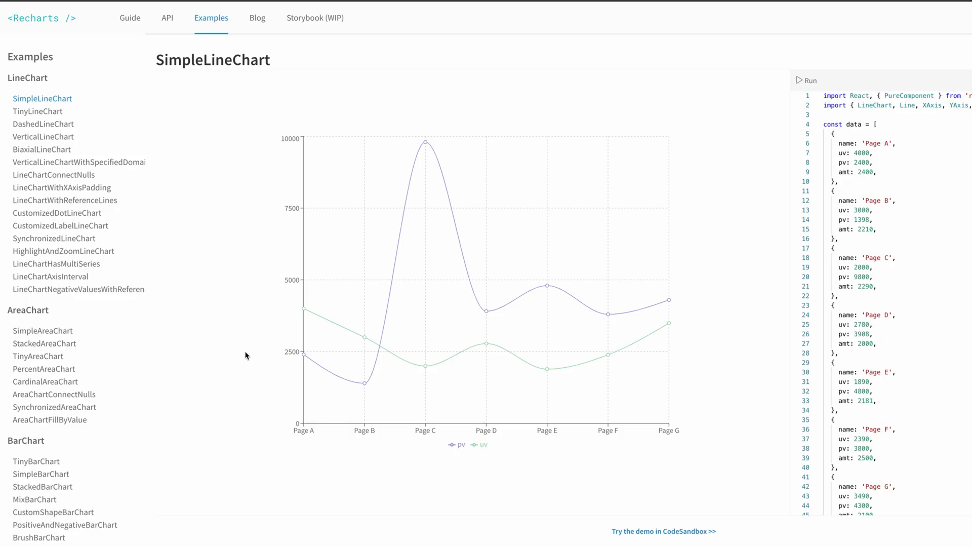
- Select LineChartWithReferenceLines in the Examples sidebar to see the Max reference line
click(65, 200)
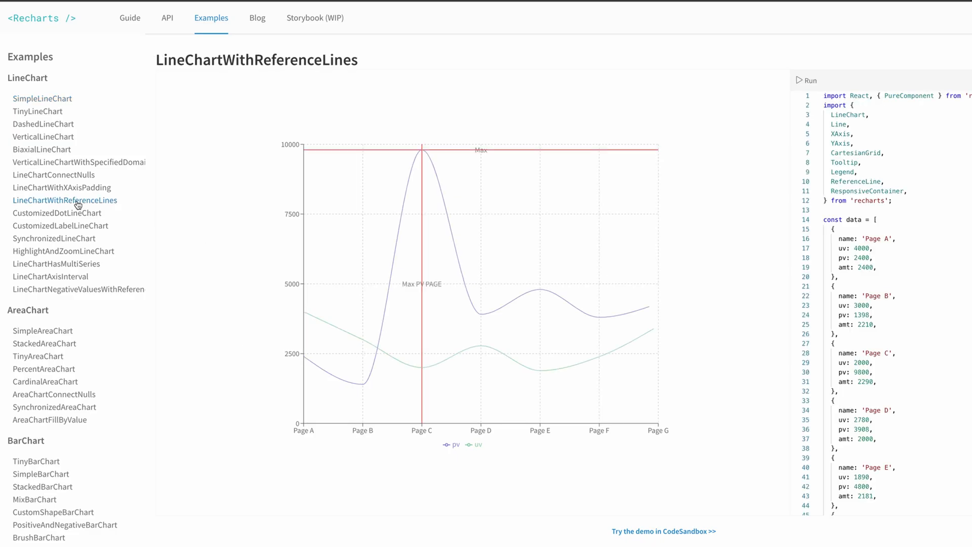